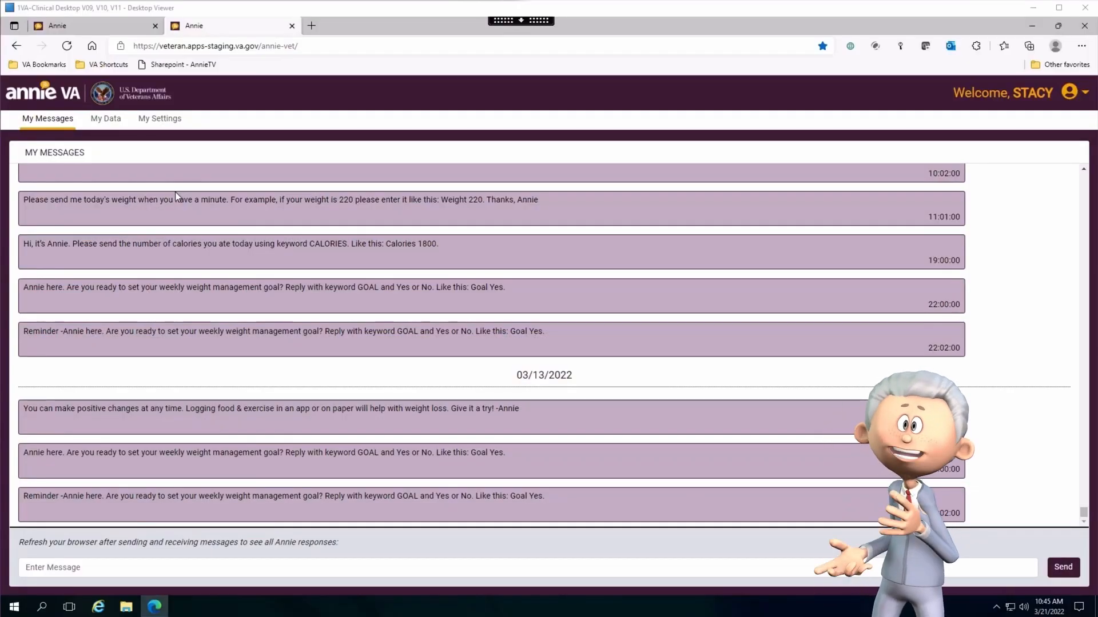
mouse_move(129, 145)
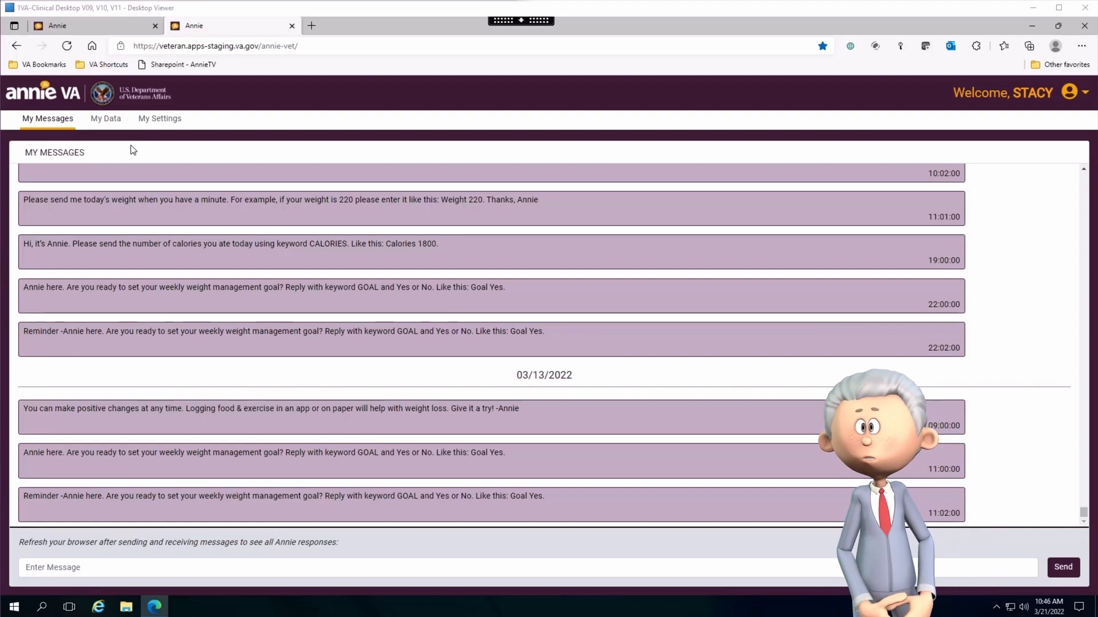
Step: Open the My Settings page and scroll through the consent disclosure factsheet
click(159, 118)
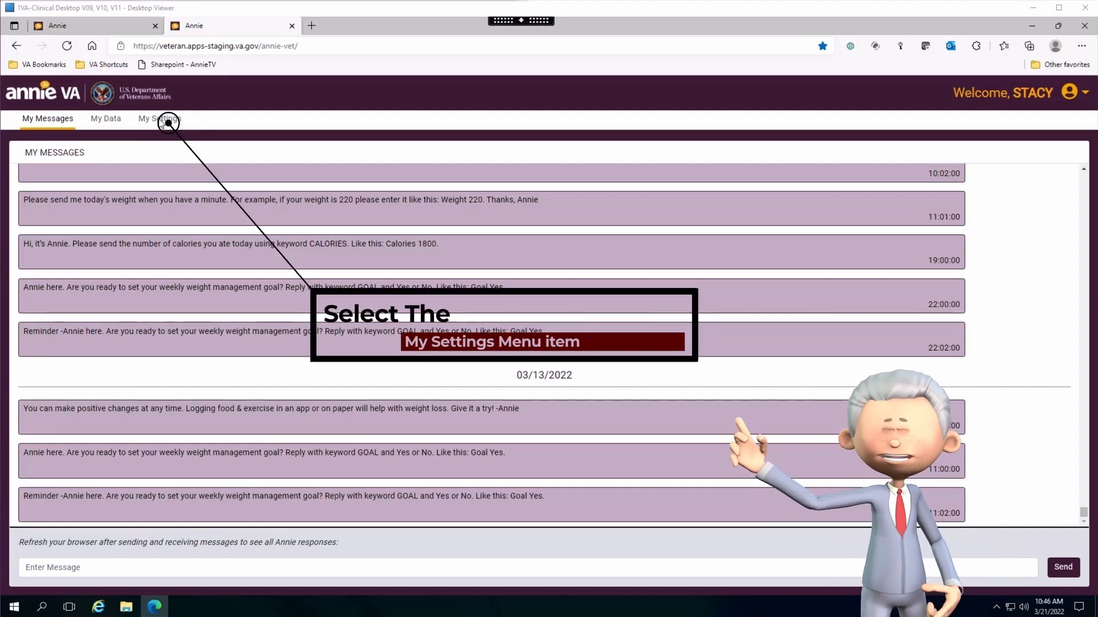
click(159, 119)
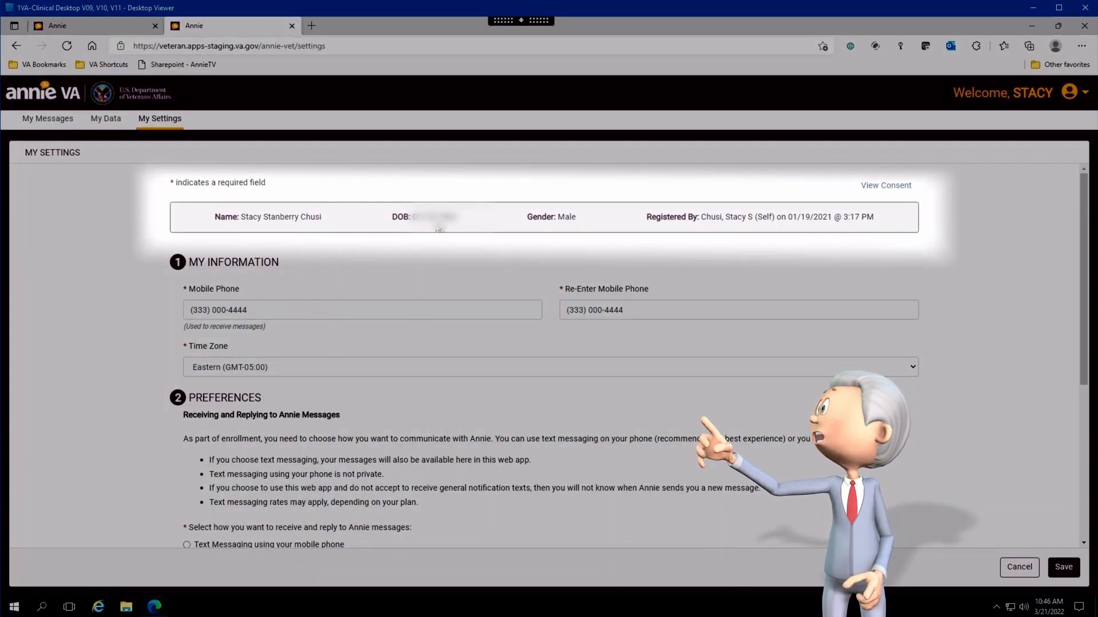
mouse_move(806, 229)
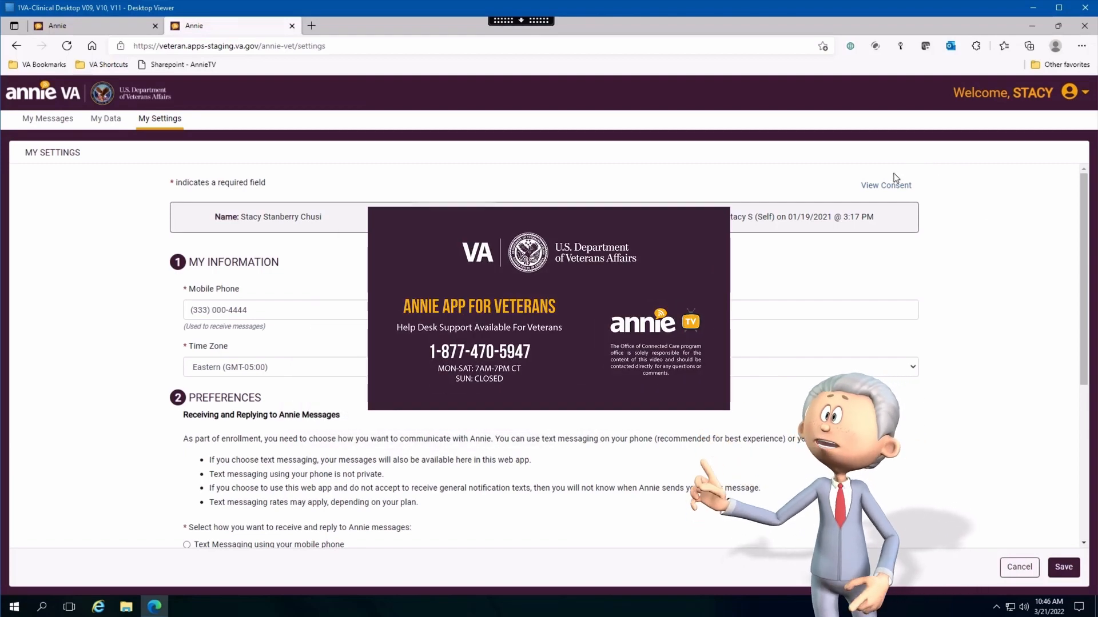
click(885, 185)
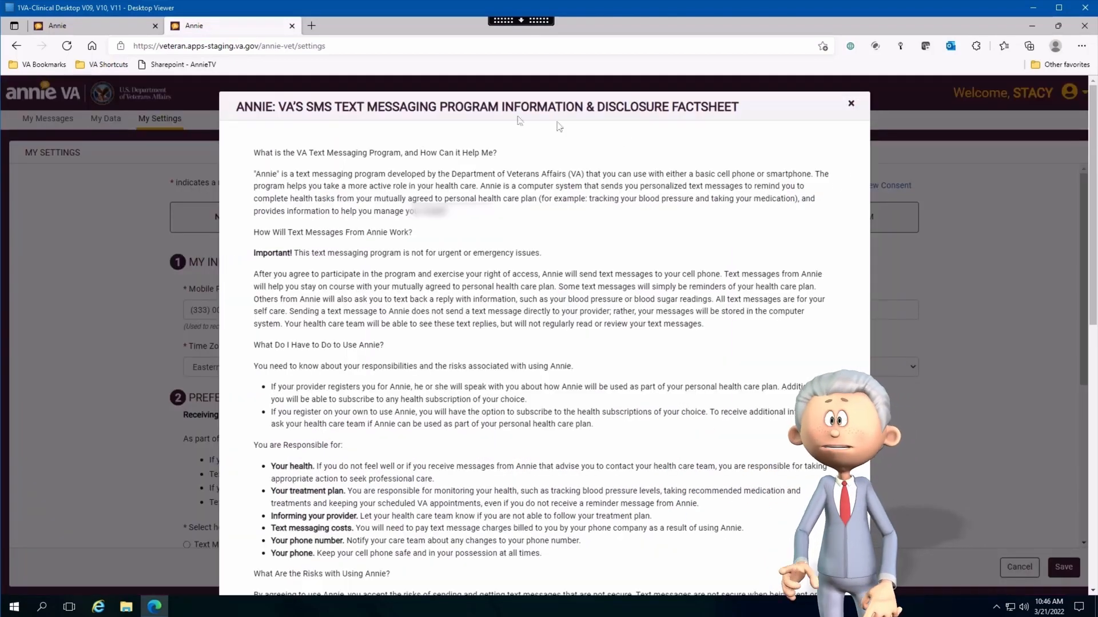
scroll(down, 3)
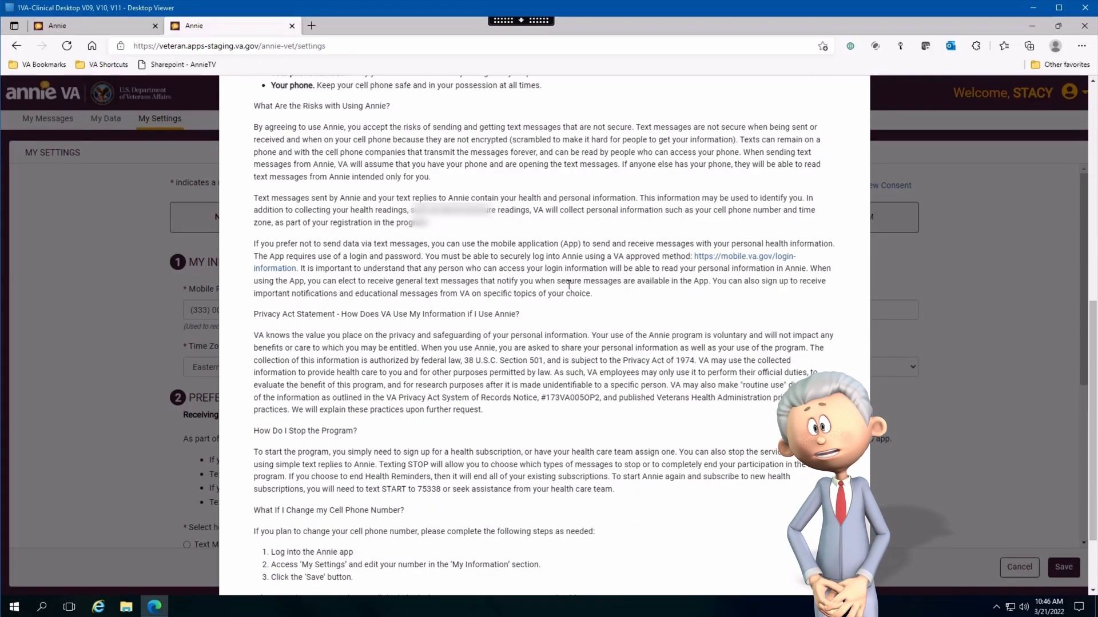
scroll(down, 3)
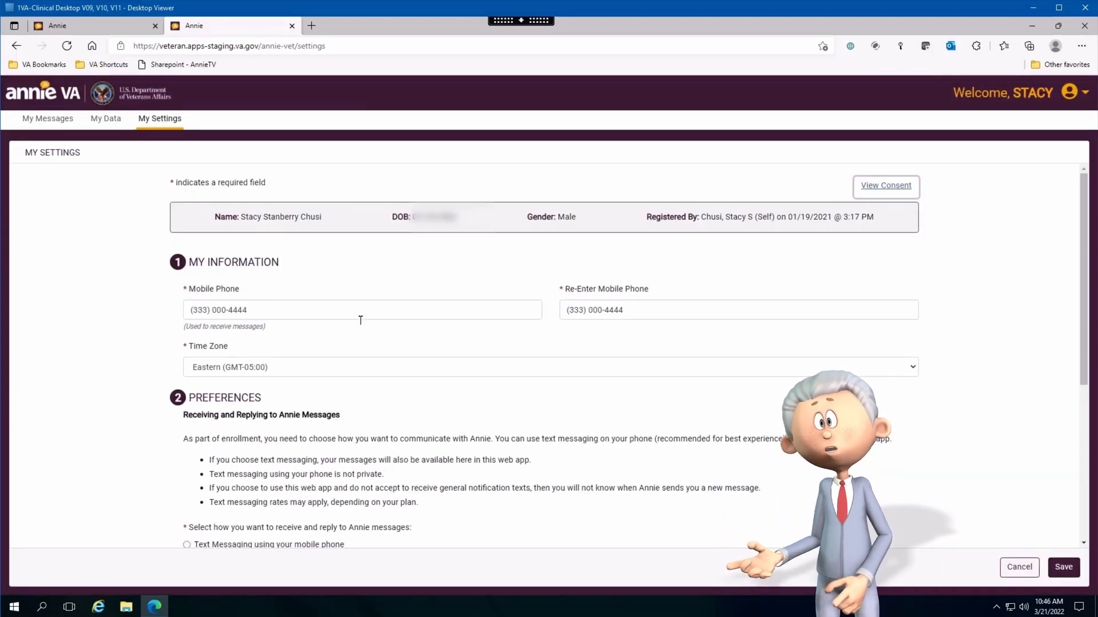
scroll(down, 3)
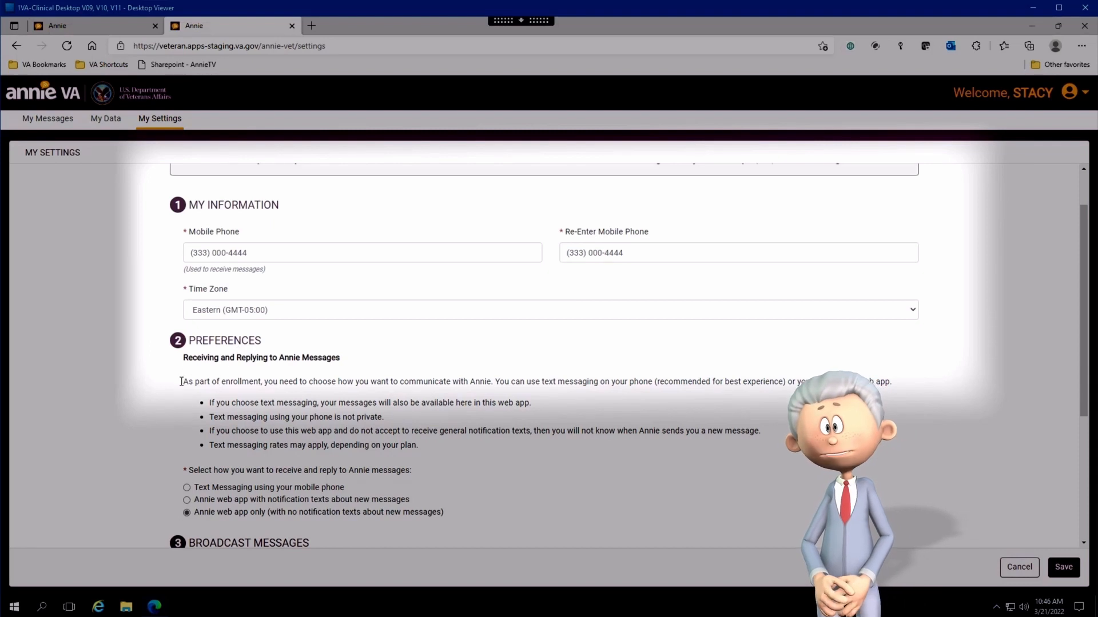
click(362, 253)
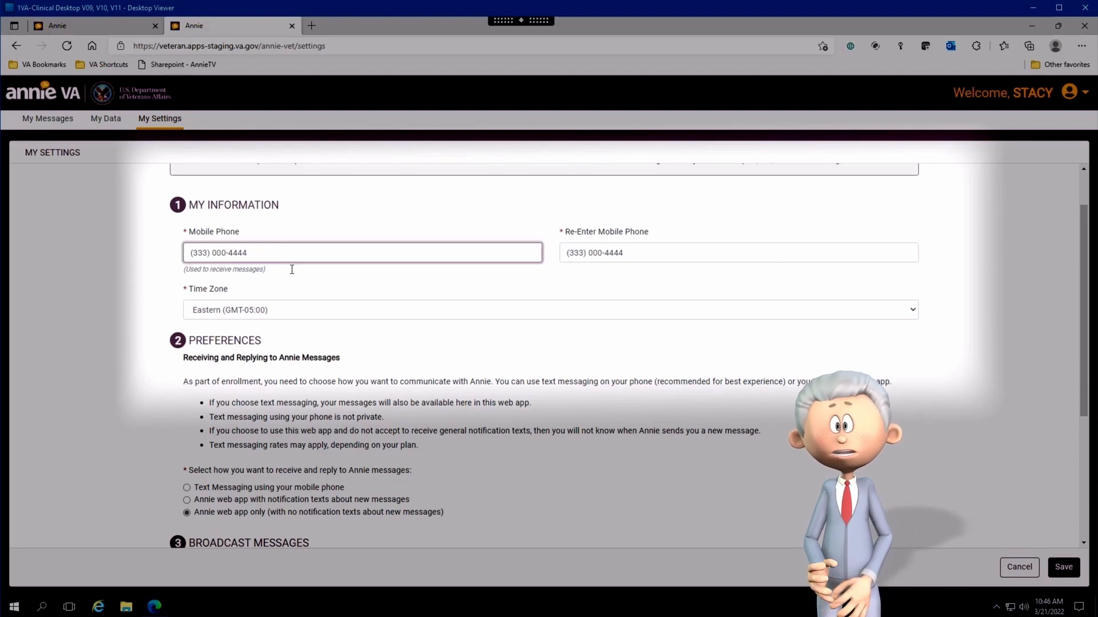
text(1)
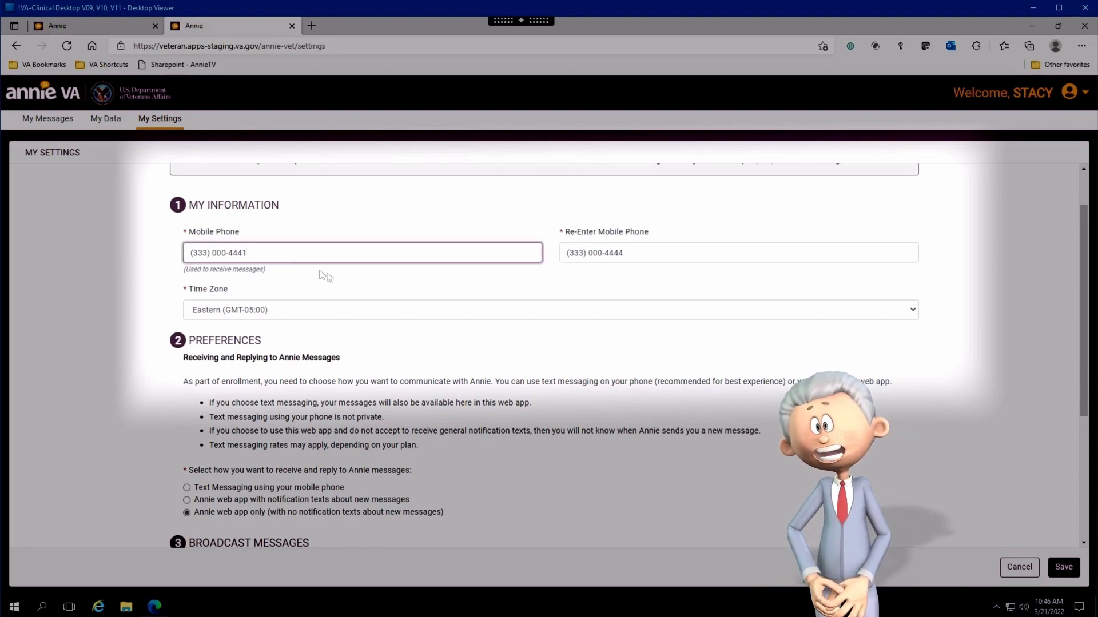
click(640, 253)
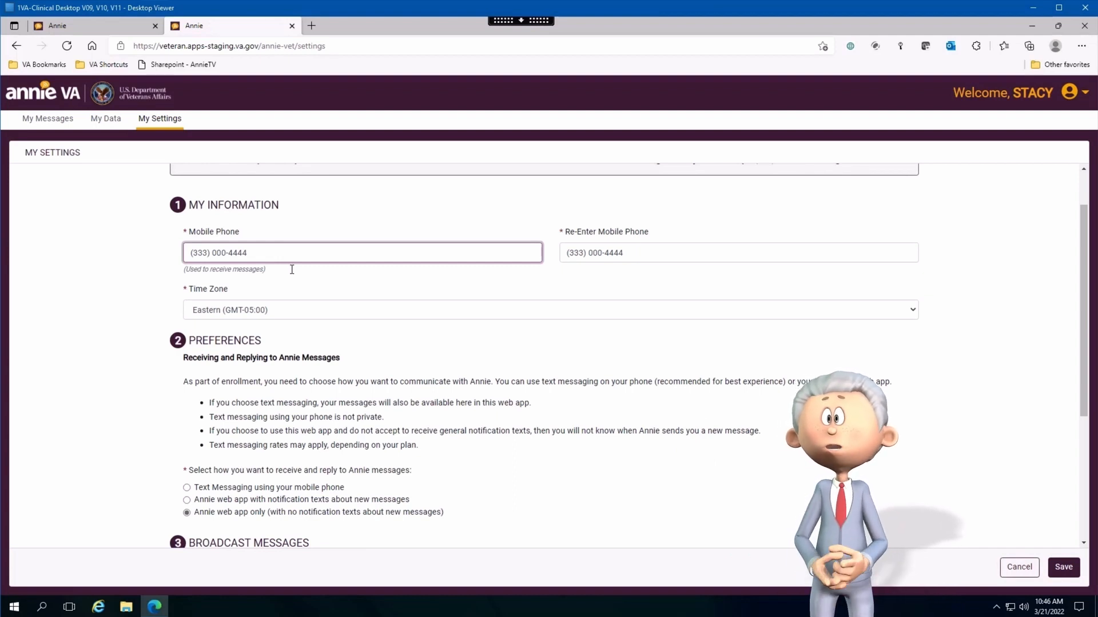
scroll(up, 3)
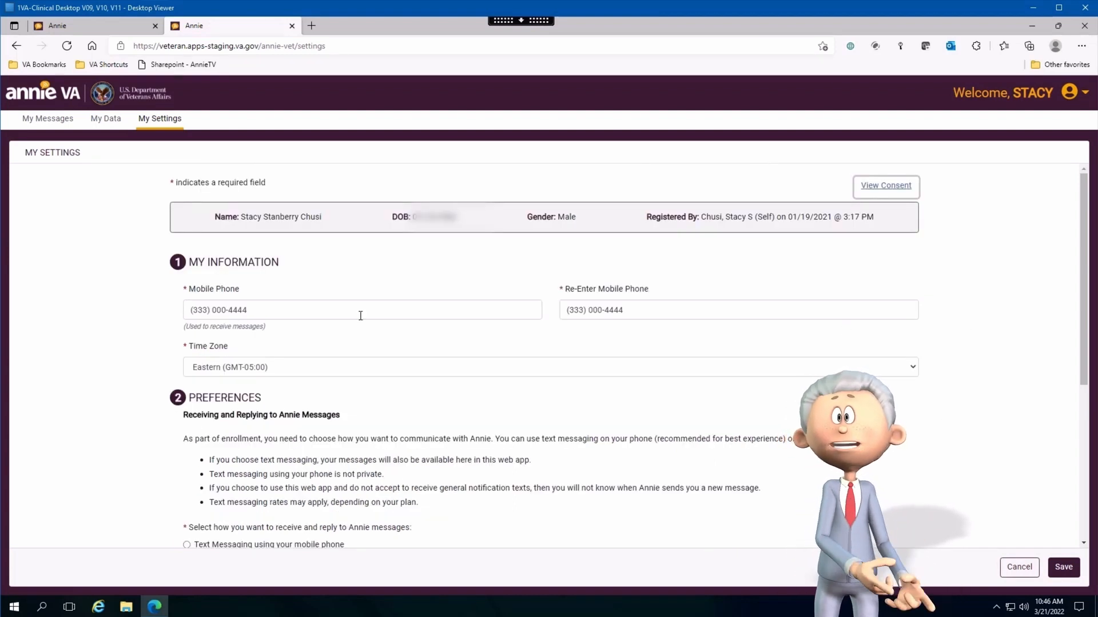
mouse_move(334, 347)
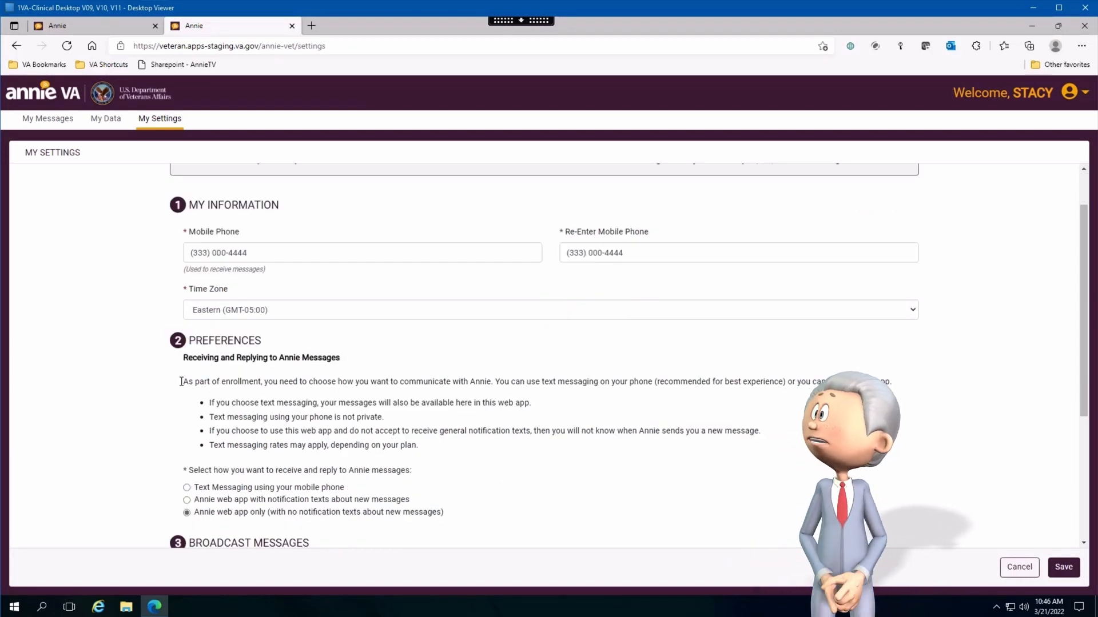
click(362, 252)
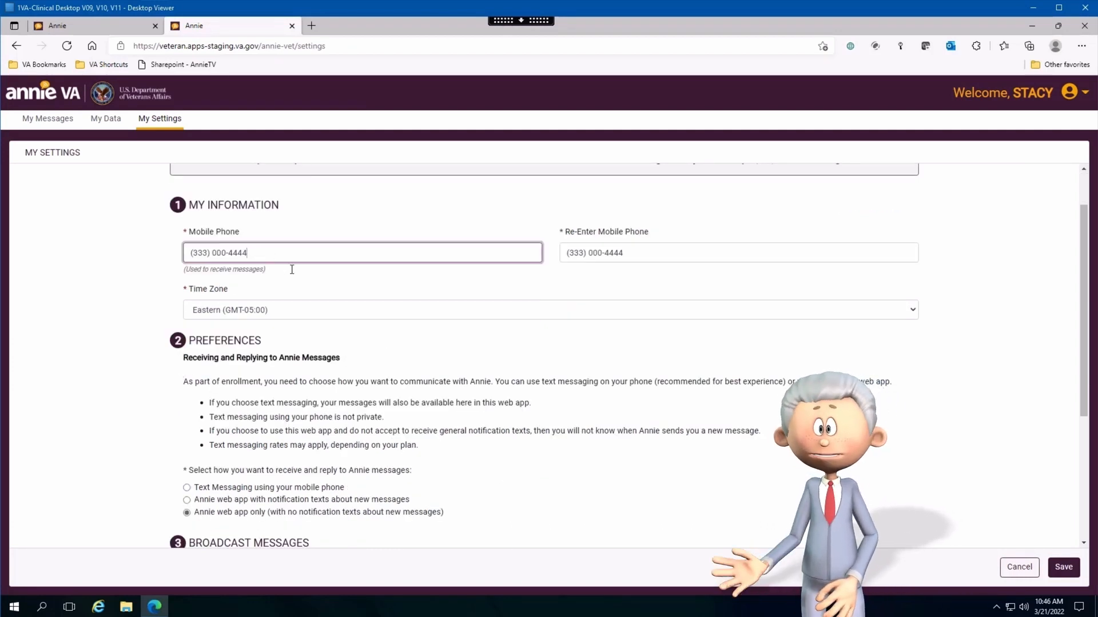
text(1)
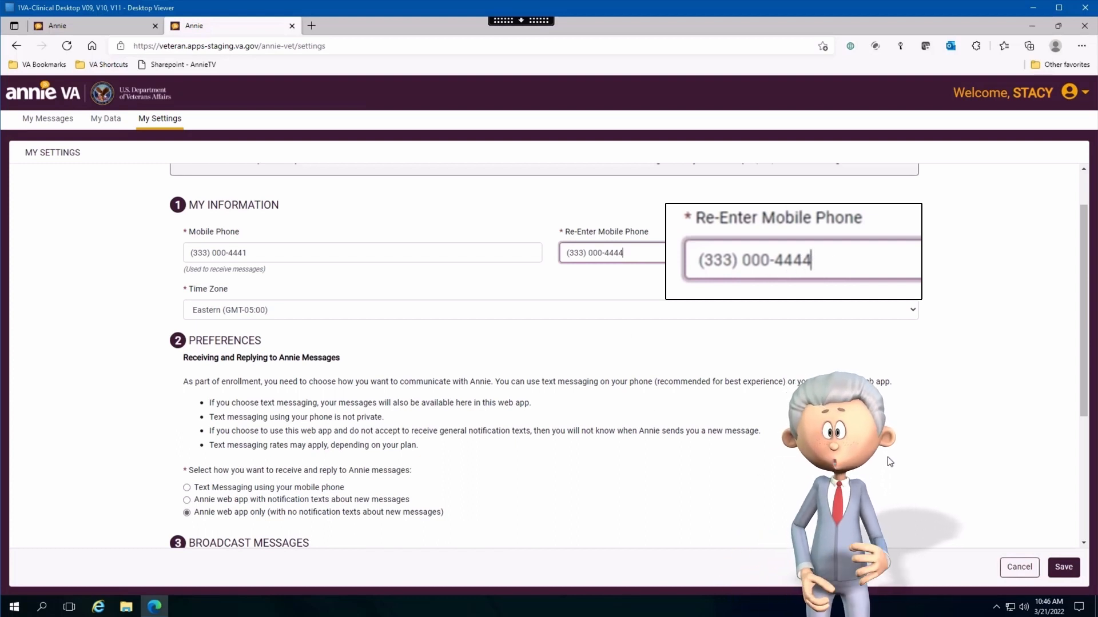
click(1062, 567)
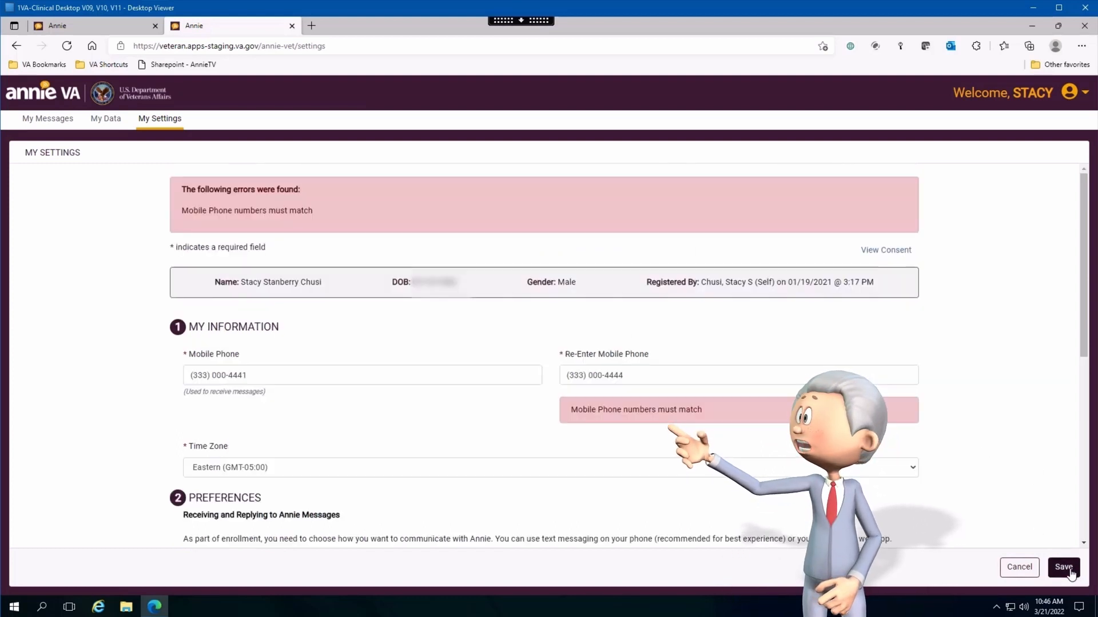
mouse_move(314, 230)
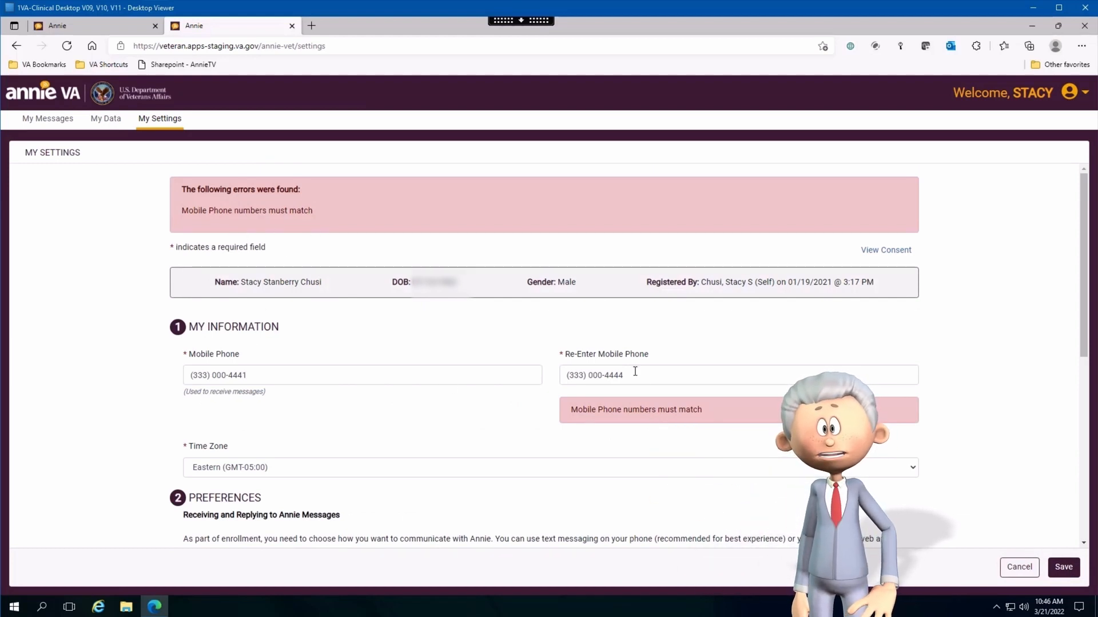
click(700, 375)
text(1)
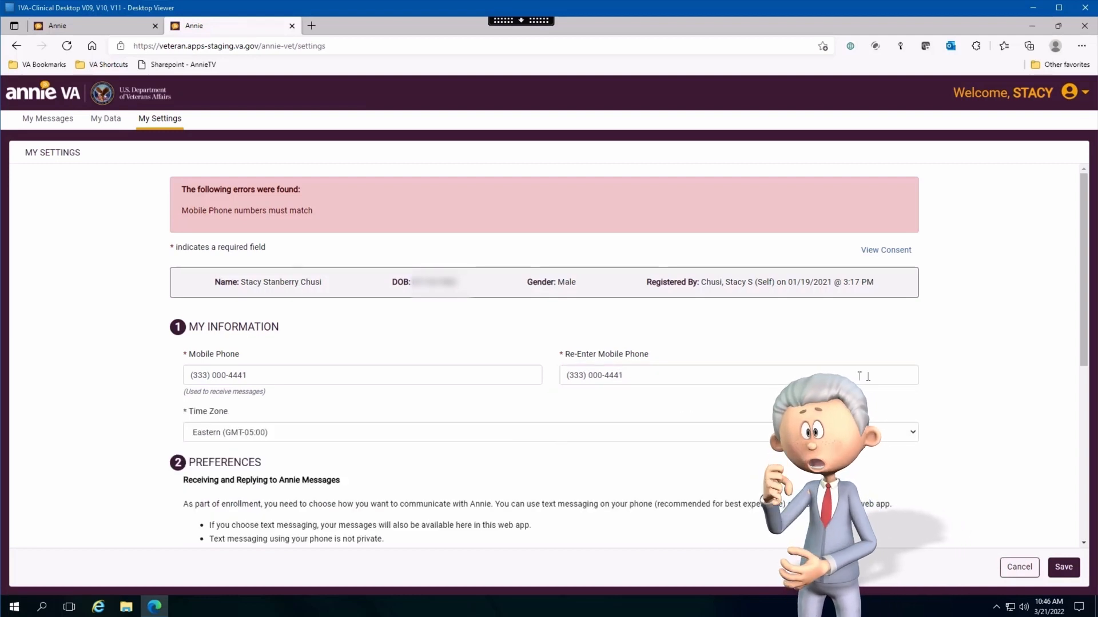
mouse_move(946, 392)
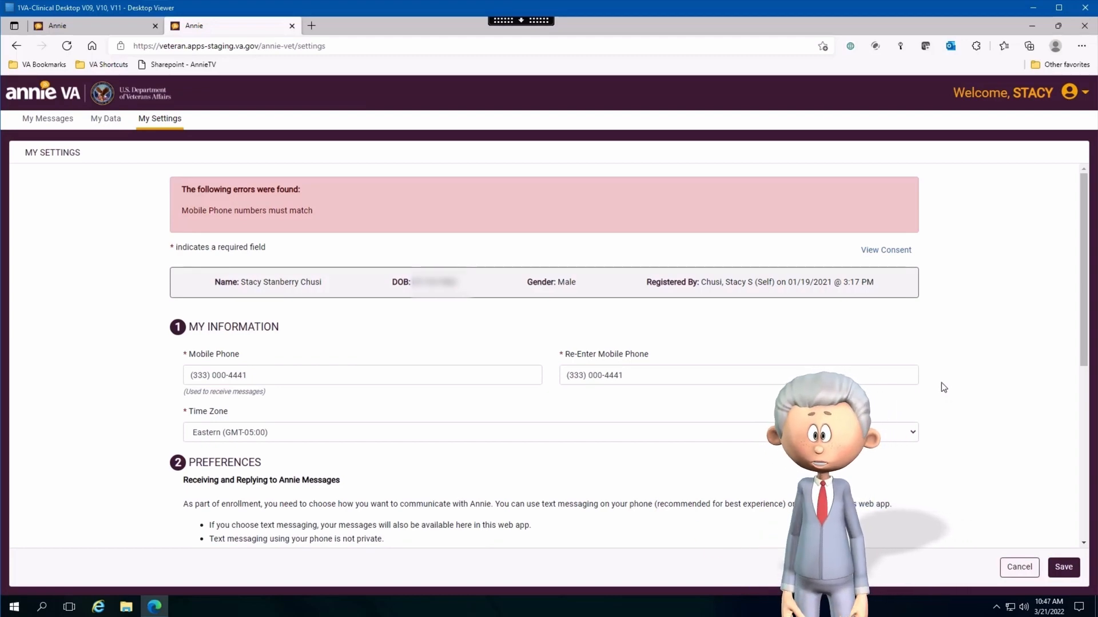
Step: Choose Central (GMT-06:00) from the Time Zone dropdown in My Information
scroll(down, 3)
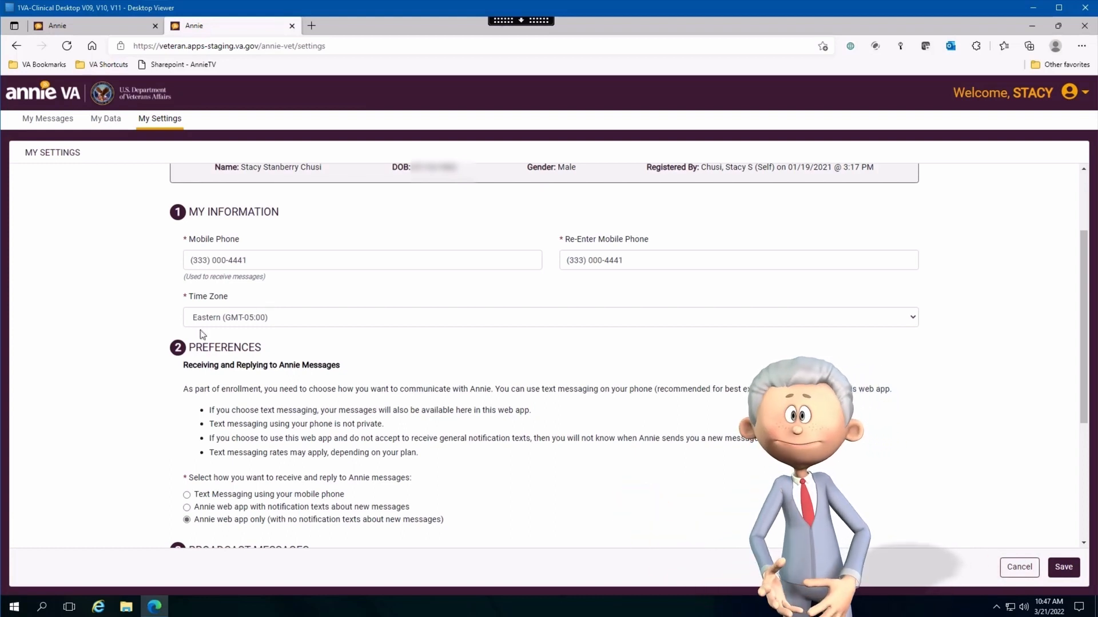
mouse_move(977, 328)
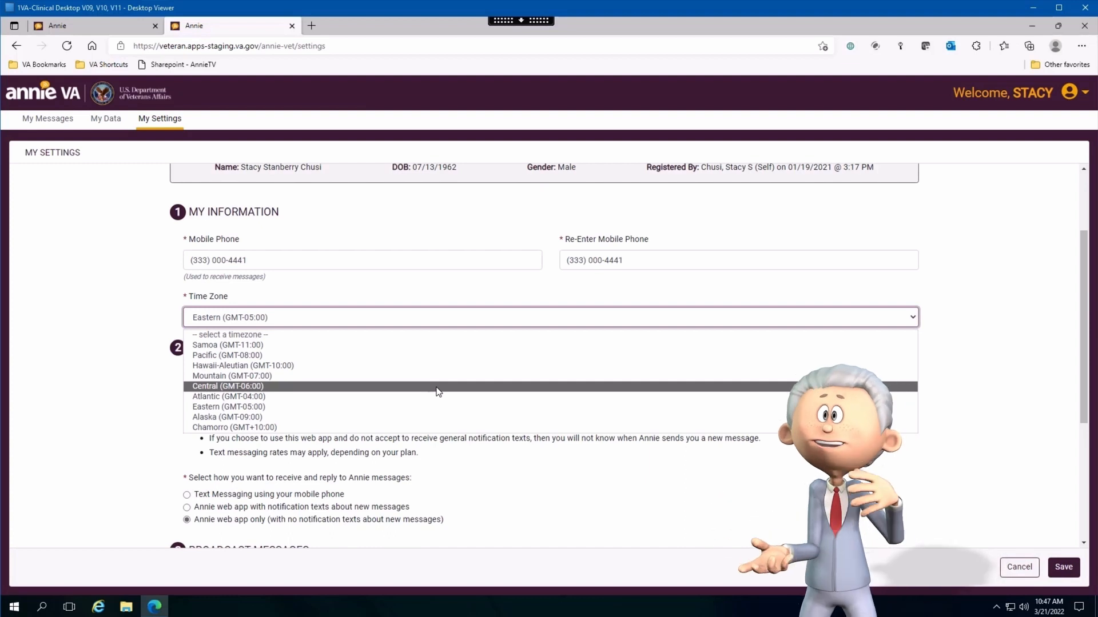
mouse_move(237, 390)
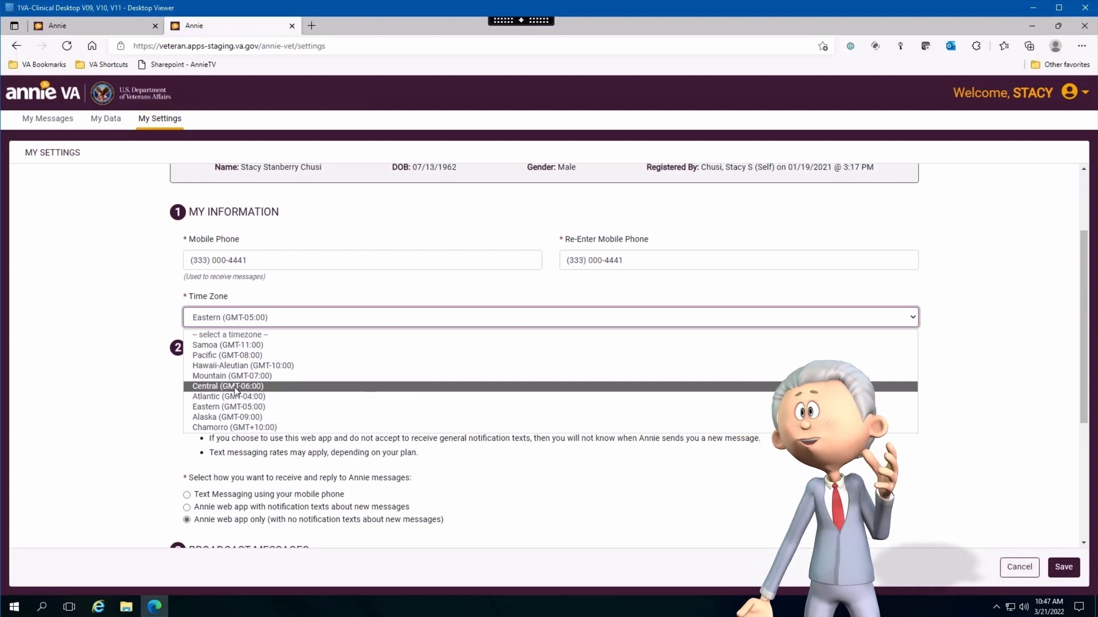
click(227, 386)
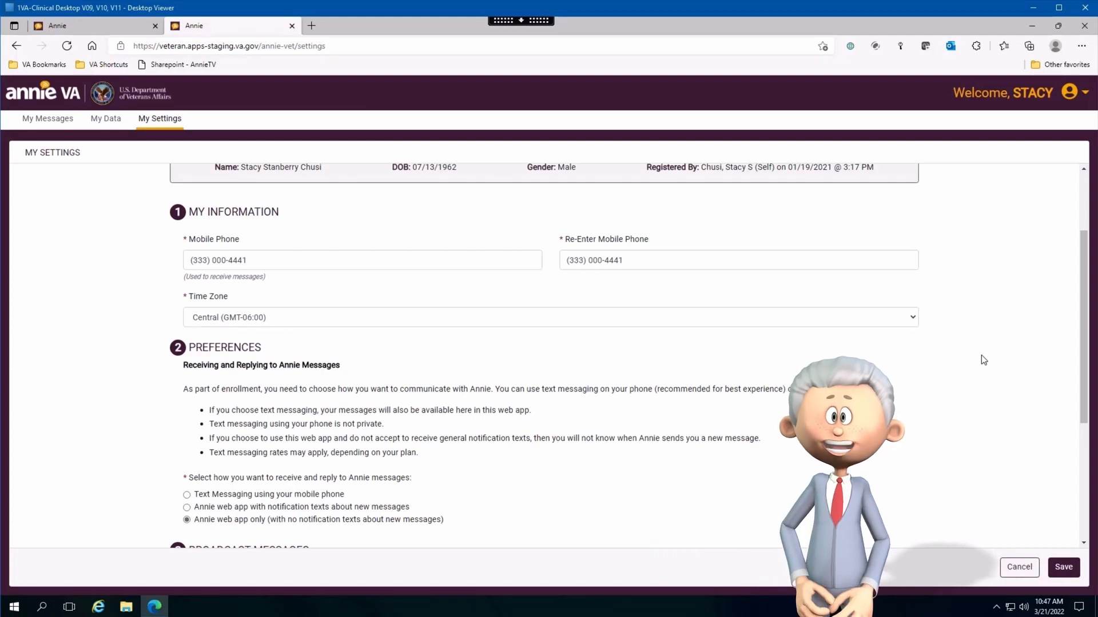
scroll(down, 3)
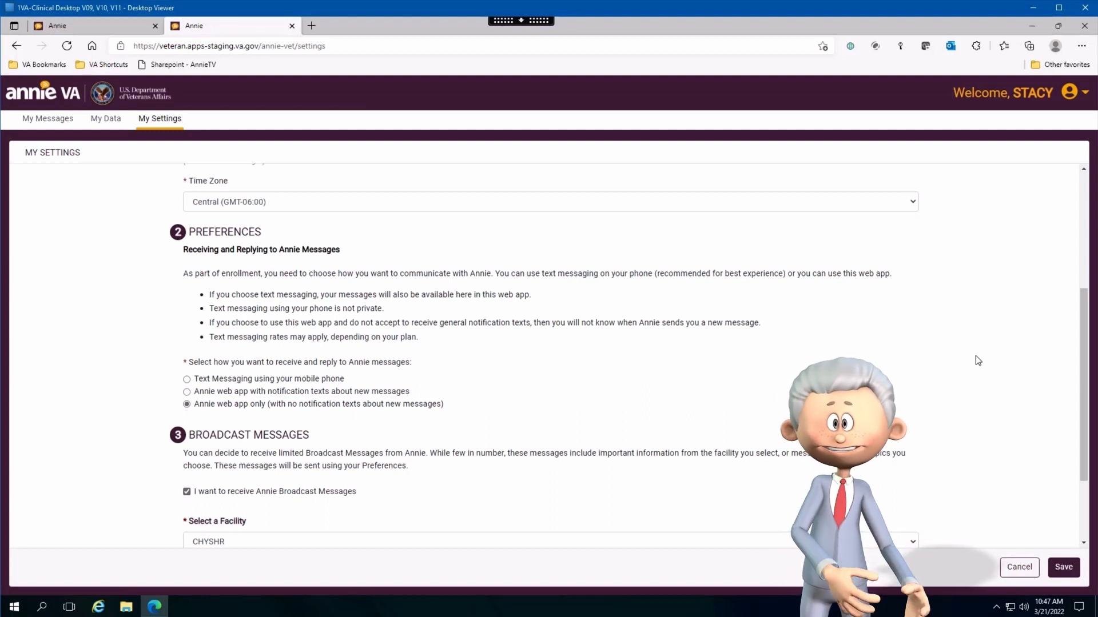
mouse_move(199, 260)
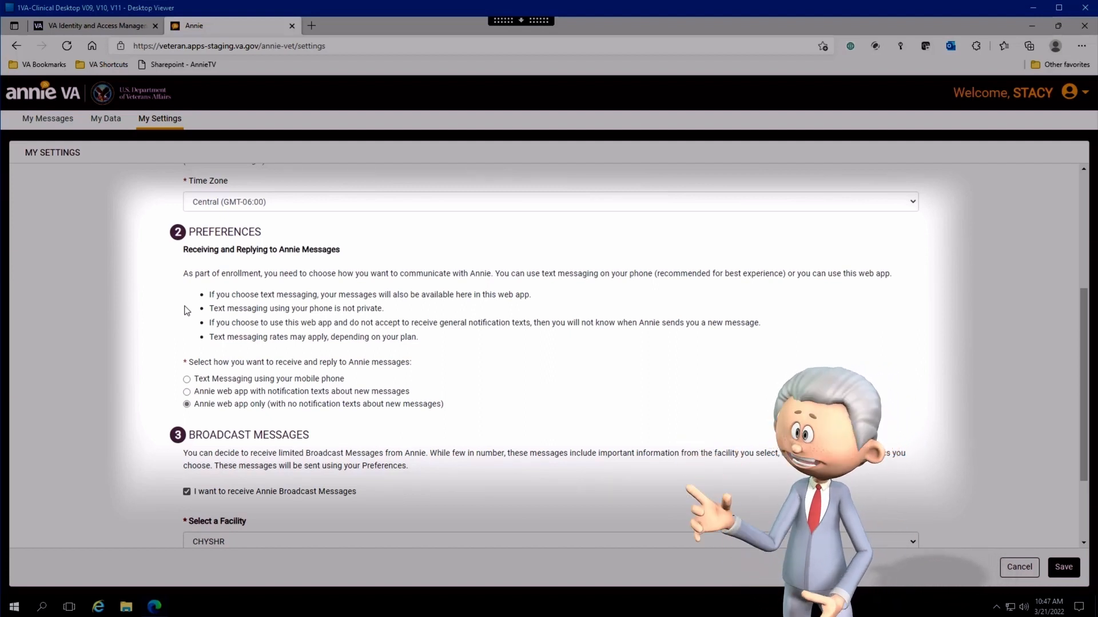
click(187, 379)
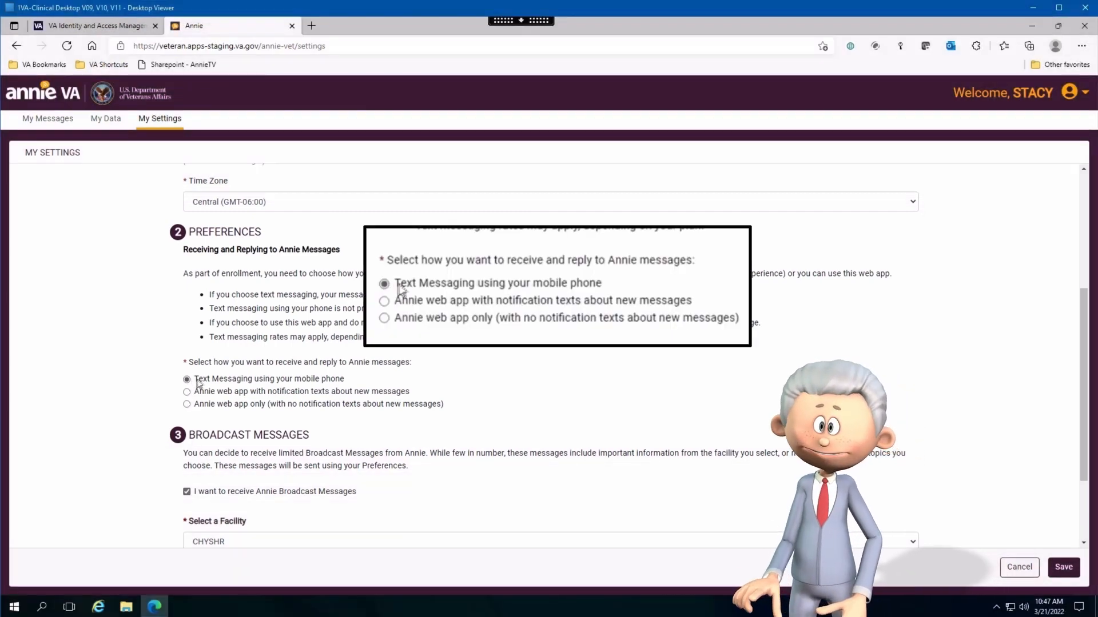
double_click(497, 283)
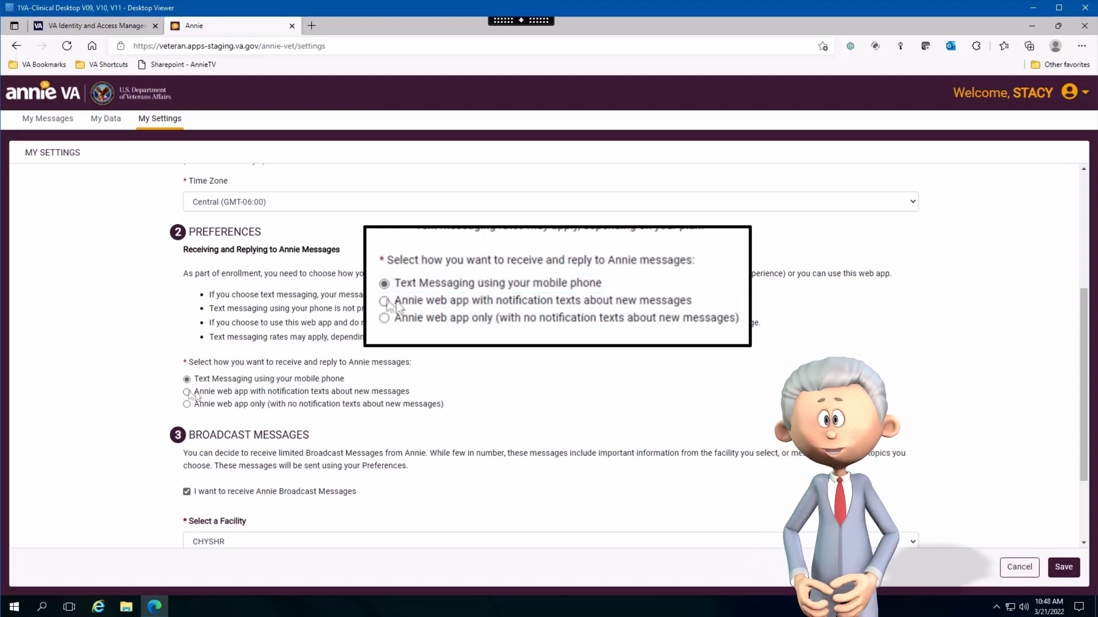
click(383, 300)
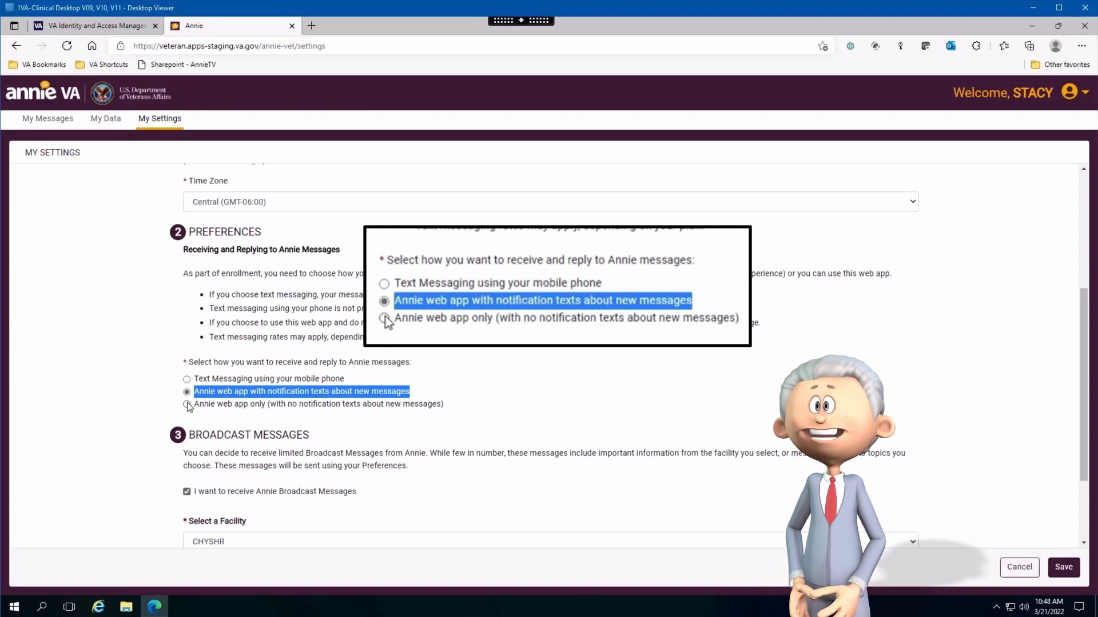
click(384, 318)
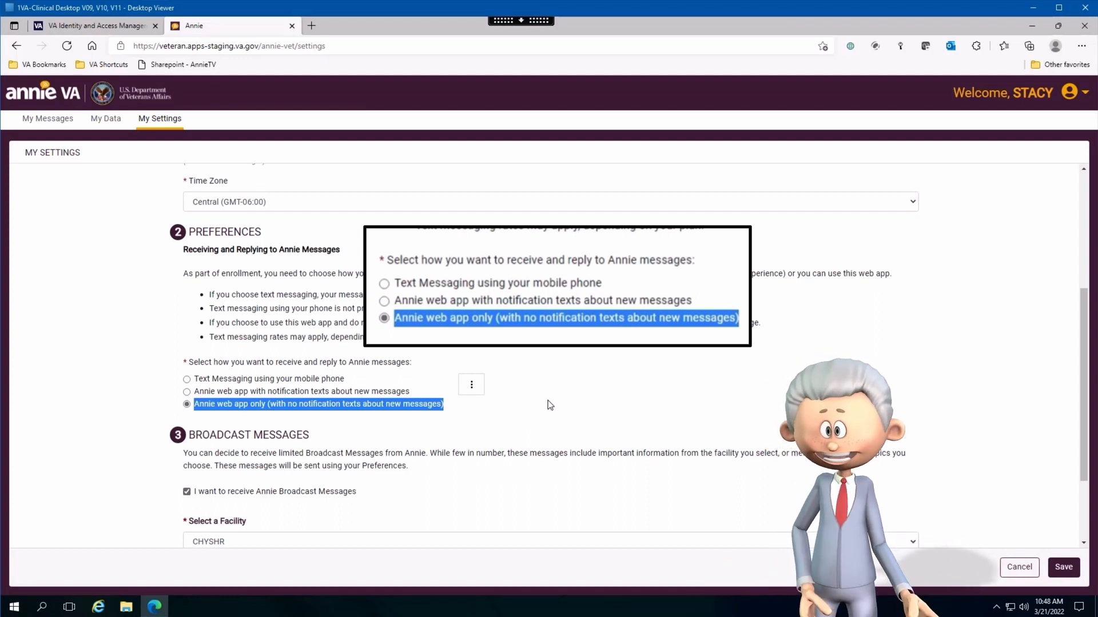
mouse_move(578, 393)
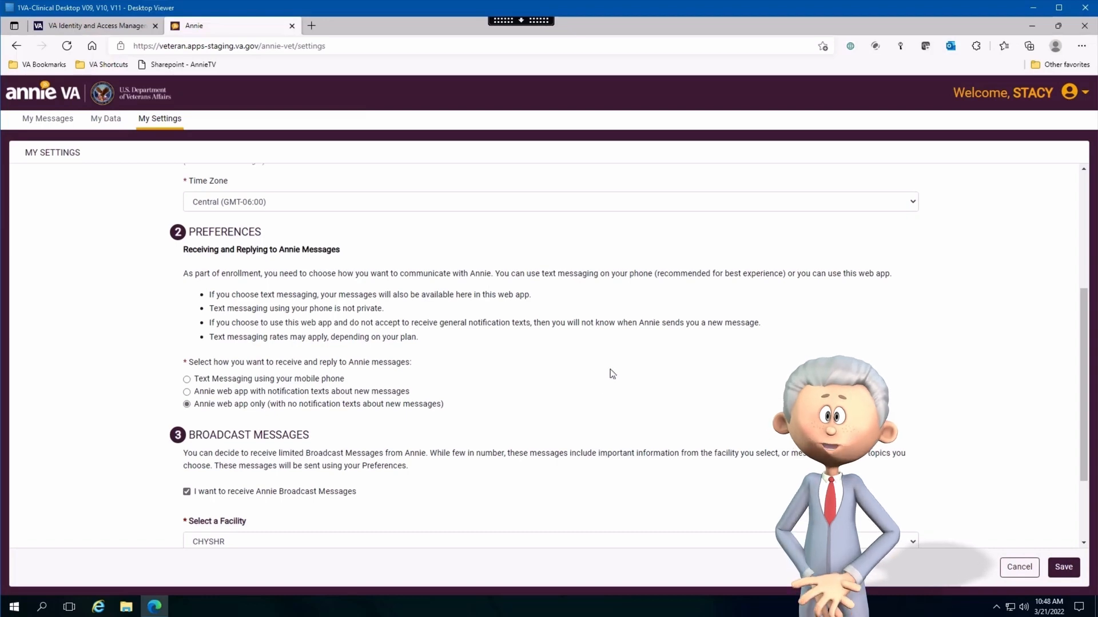
scroll(up, 3)
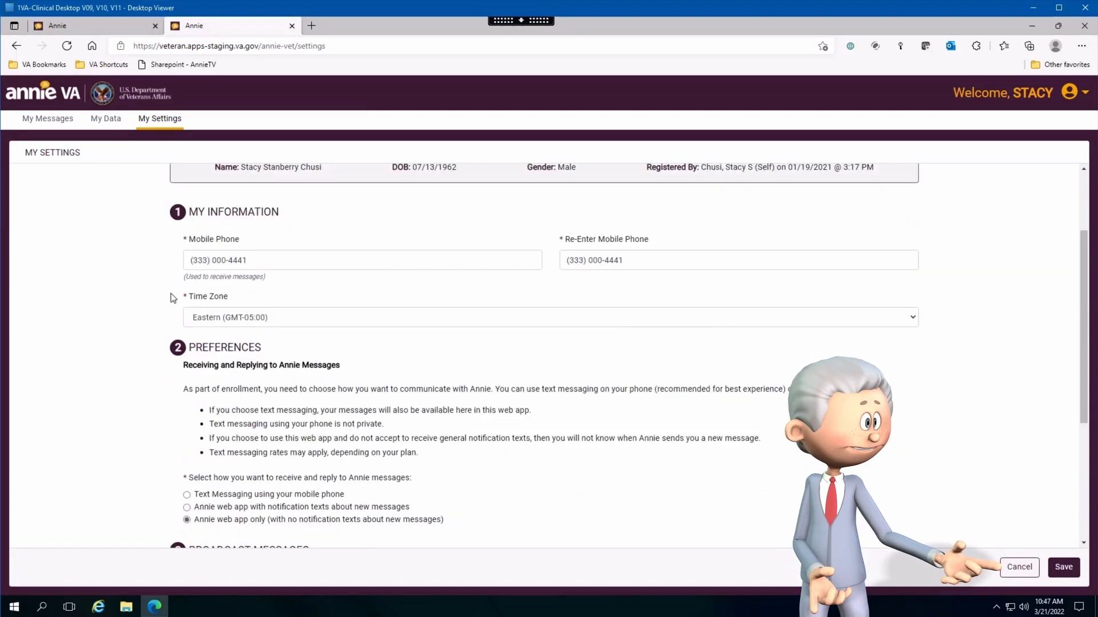
scroll(down, 3)
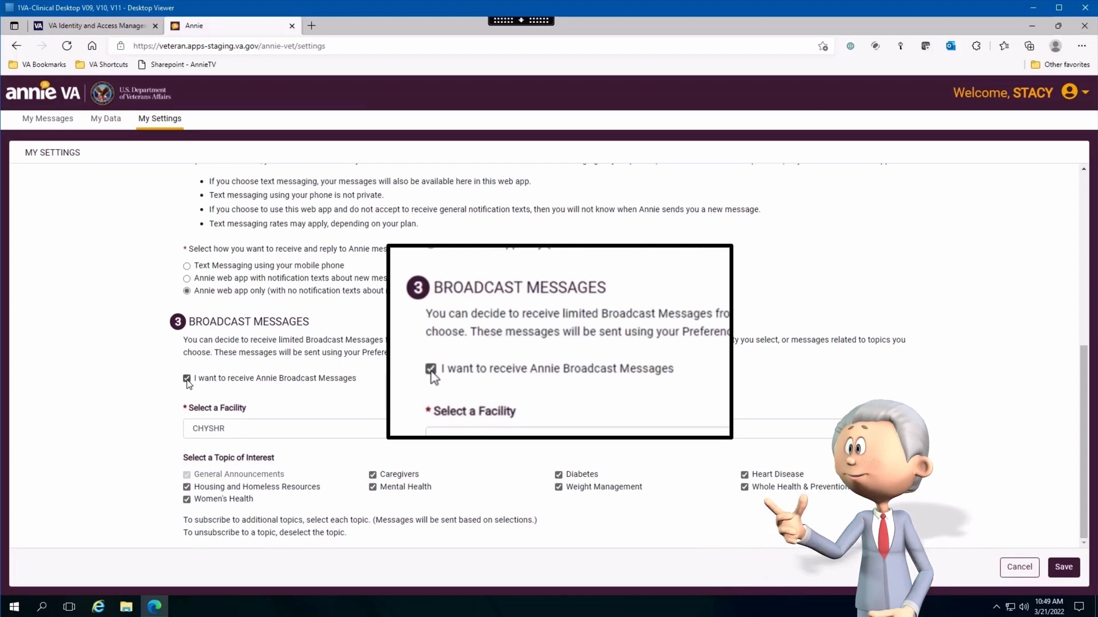
click(280, 428)
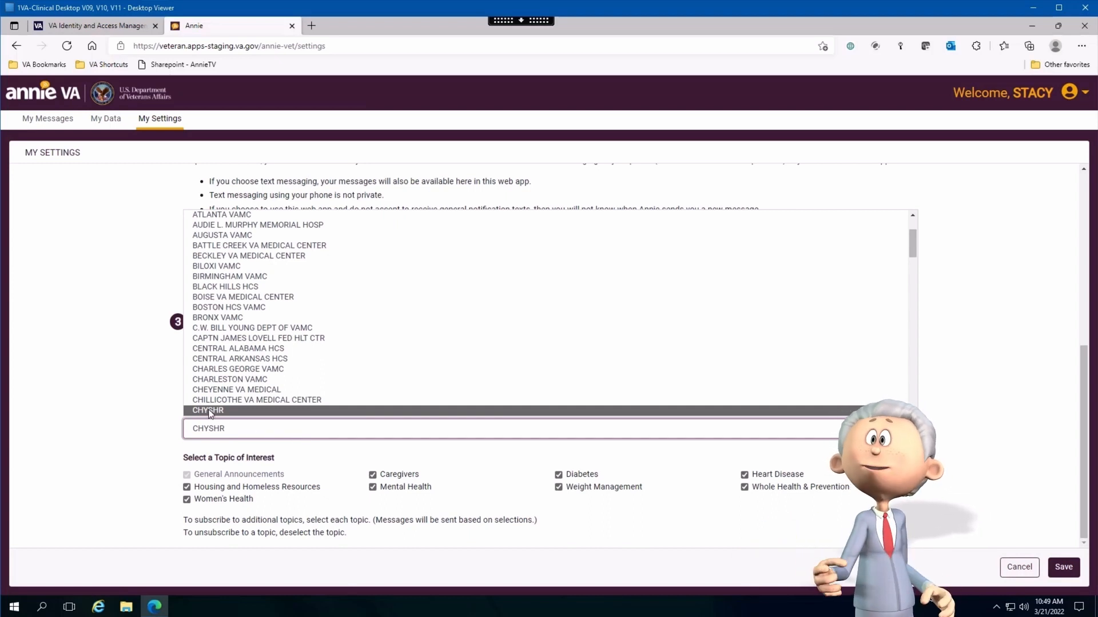
click(209, 411)
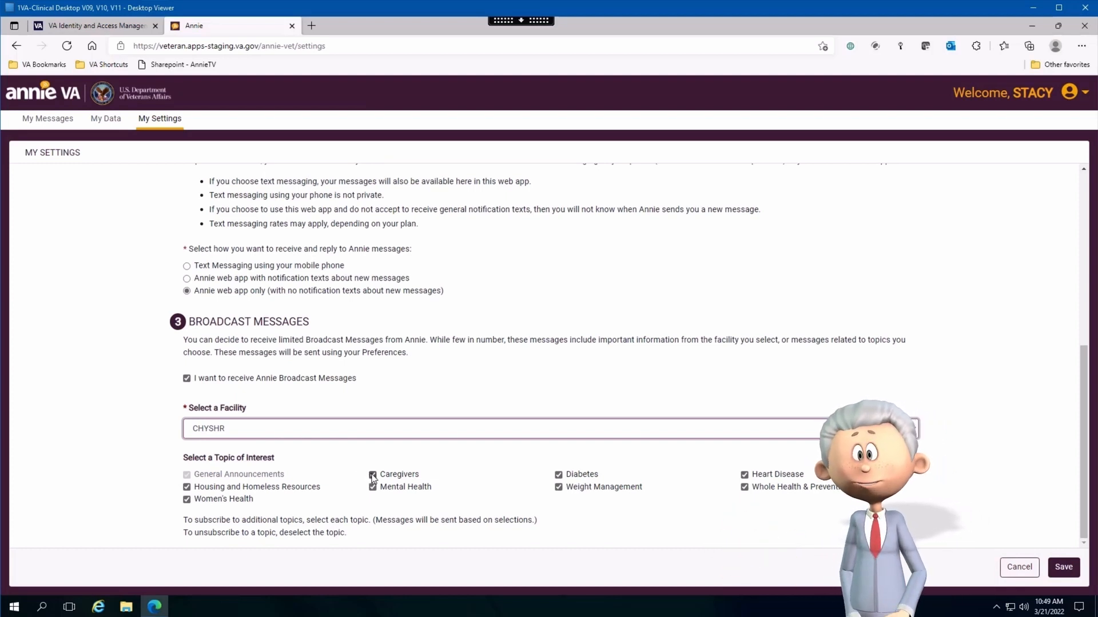
click(372, 475)
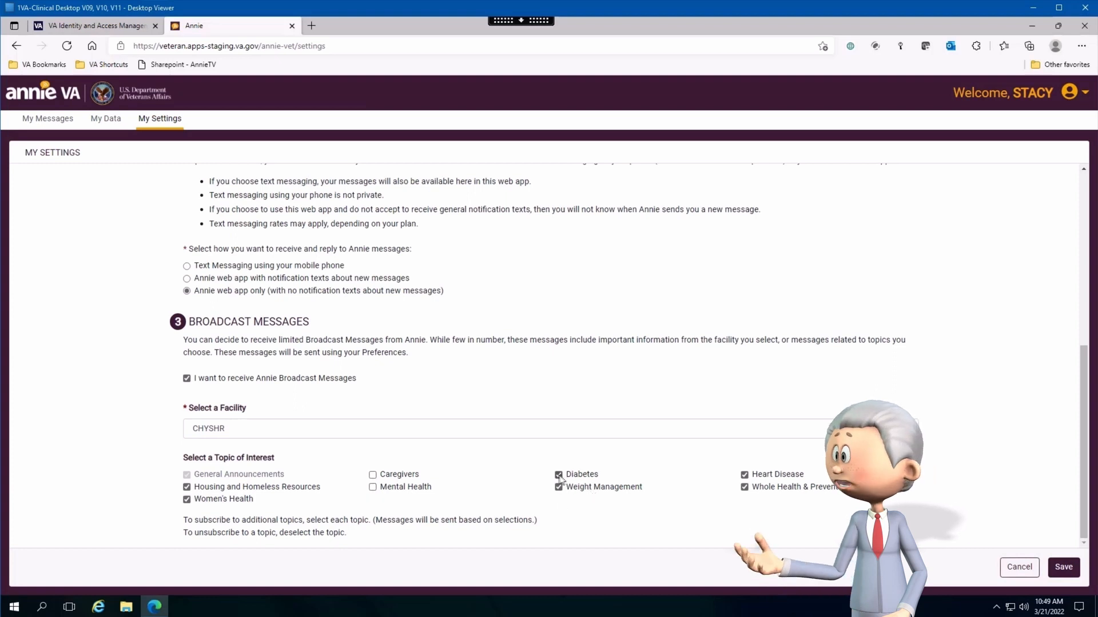
click(558, 474)
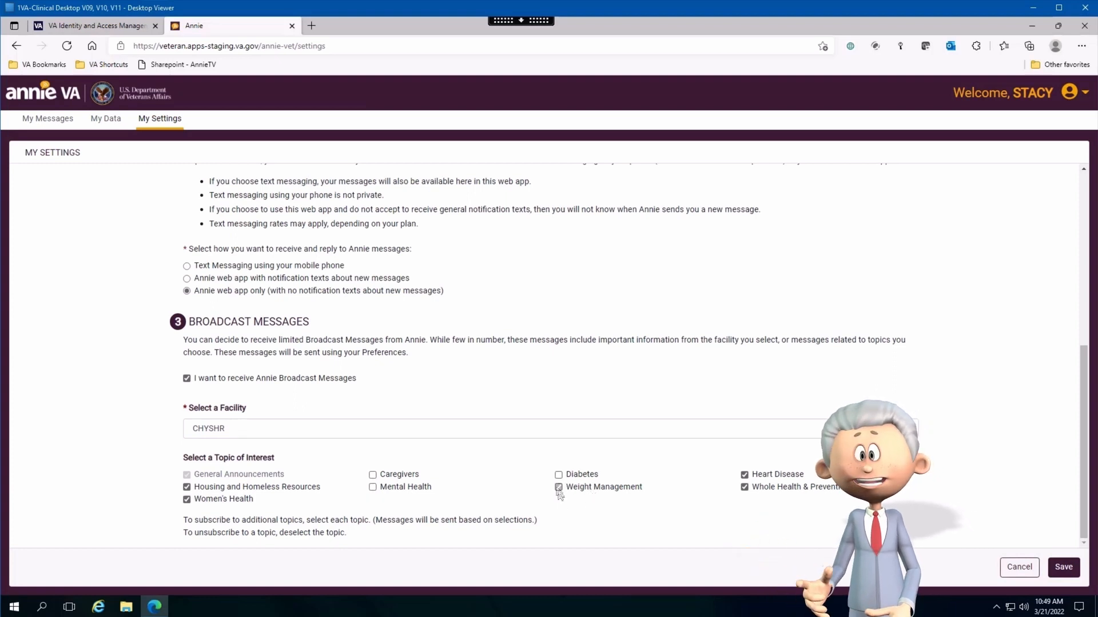
click(559, 487)
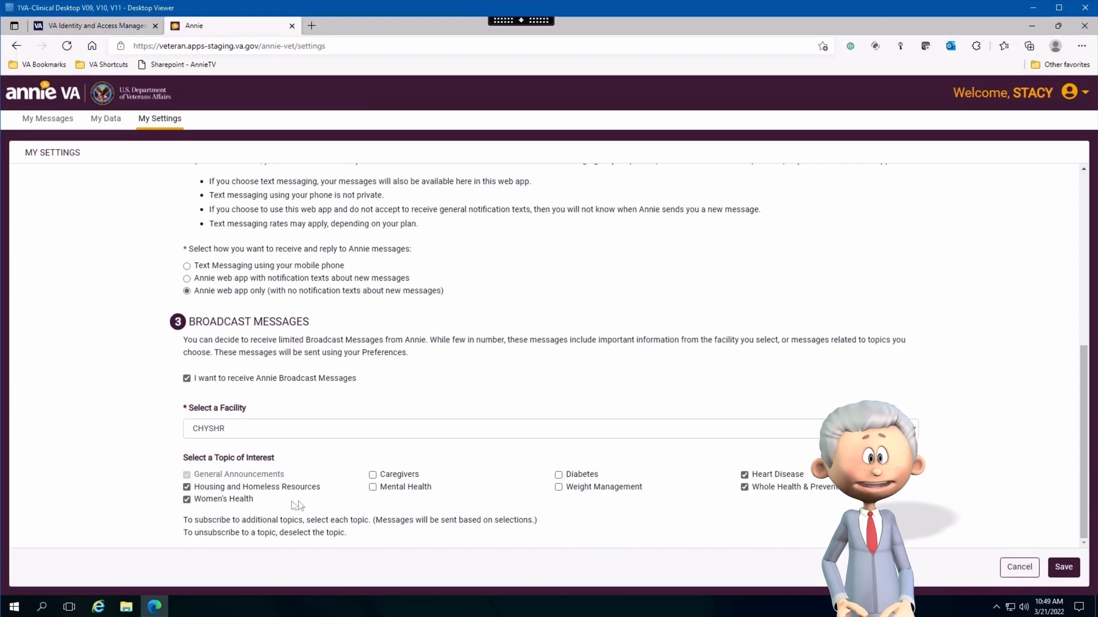
click(373, 474)
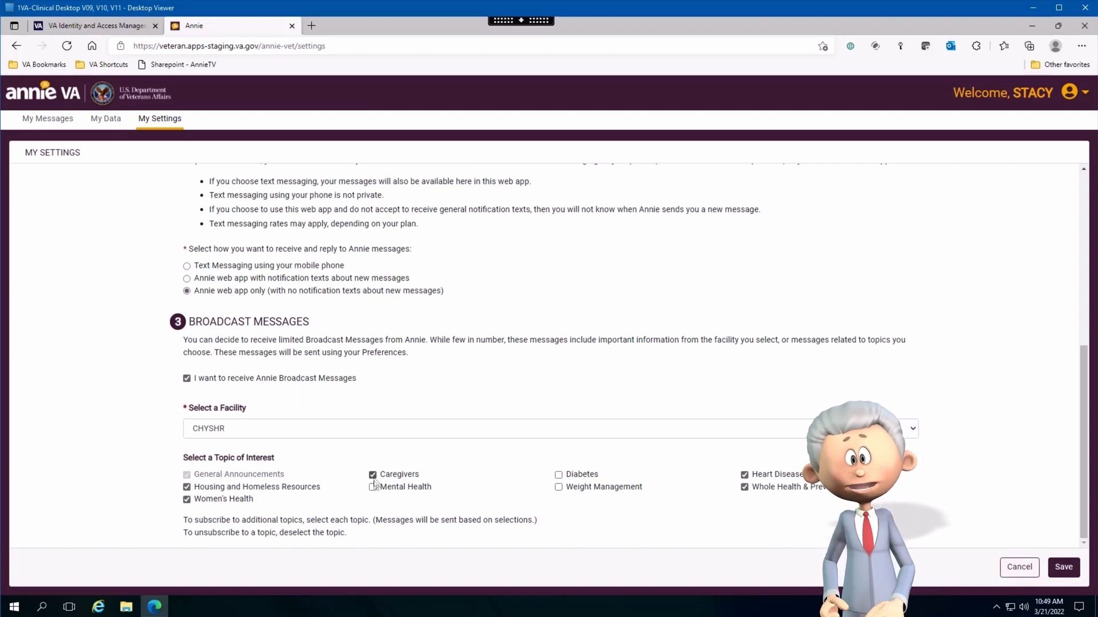
click(372, 487)
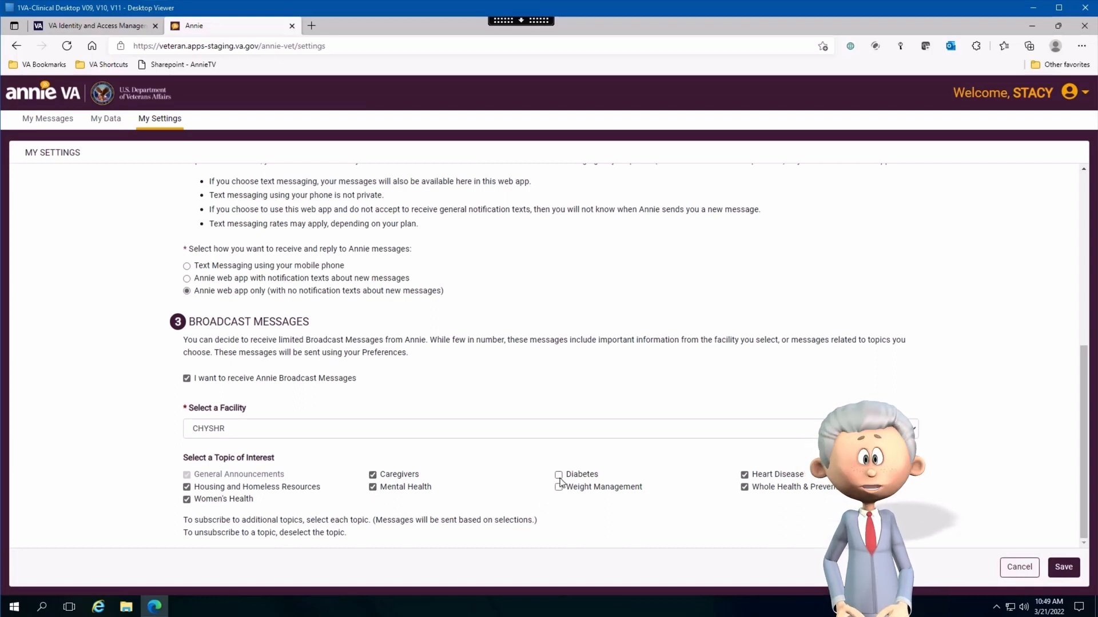
click(558, 475)
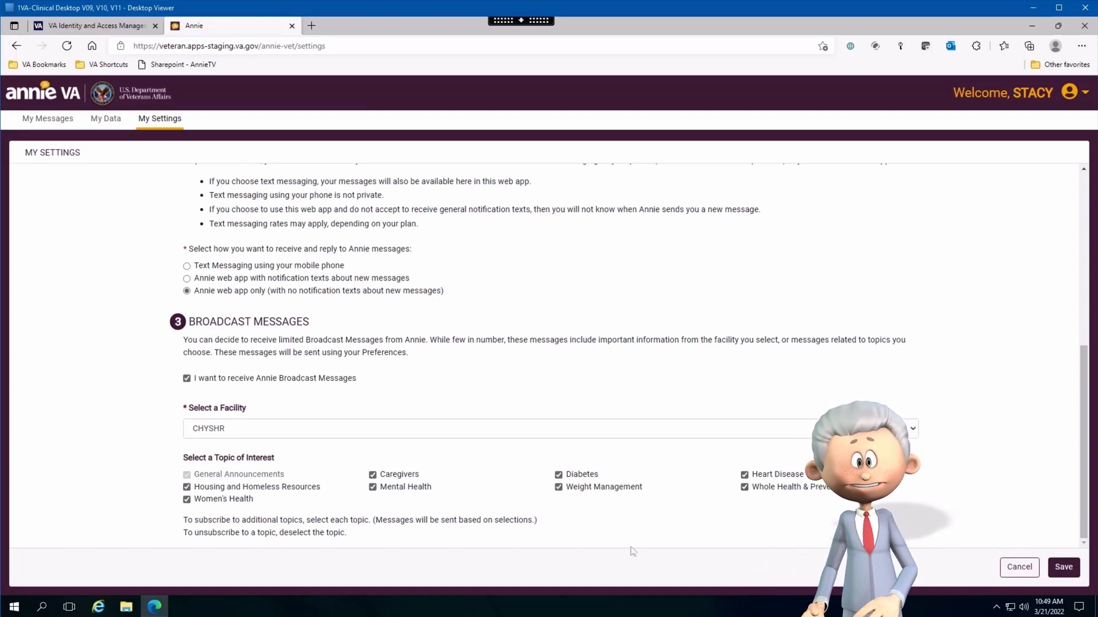
mouse_move(1051, 537)
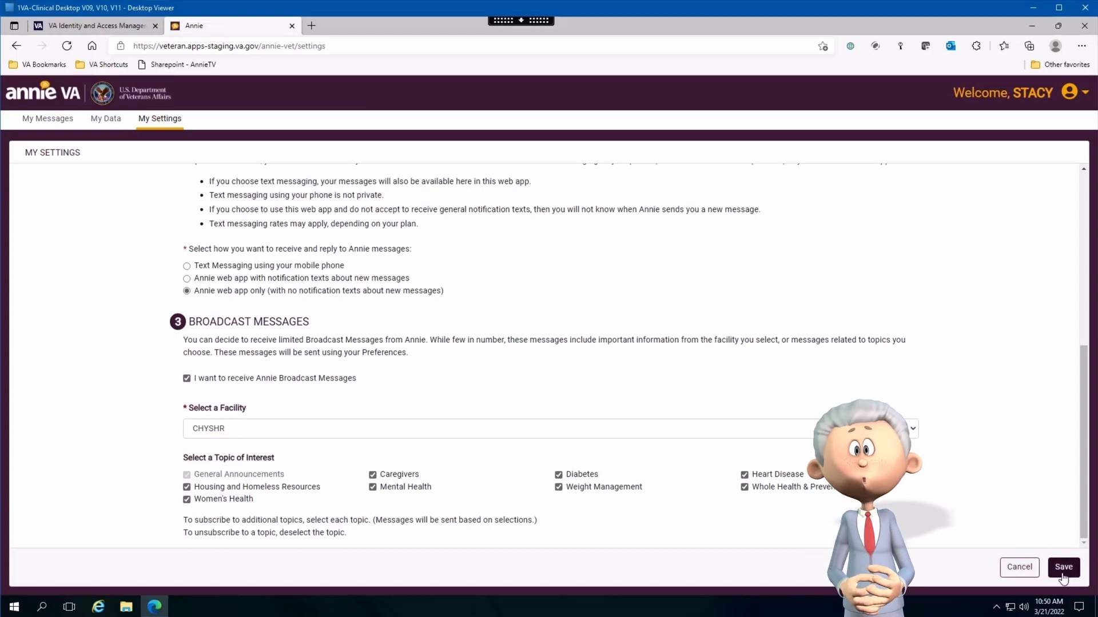
Step: Save the settings, confirm the Success dialog, and return to My Messages
click(1063, 567)
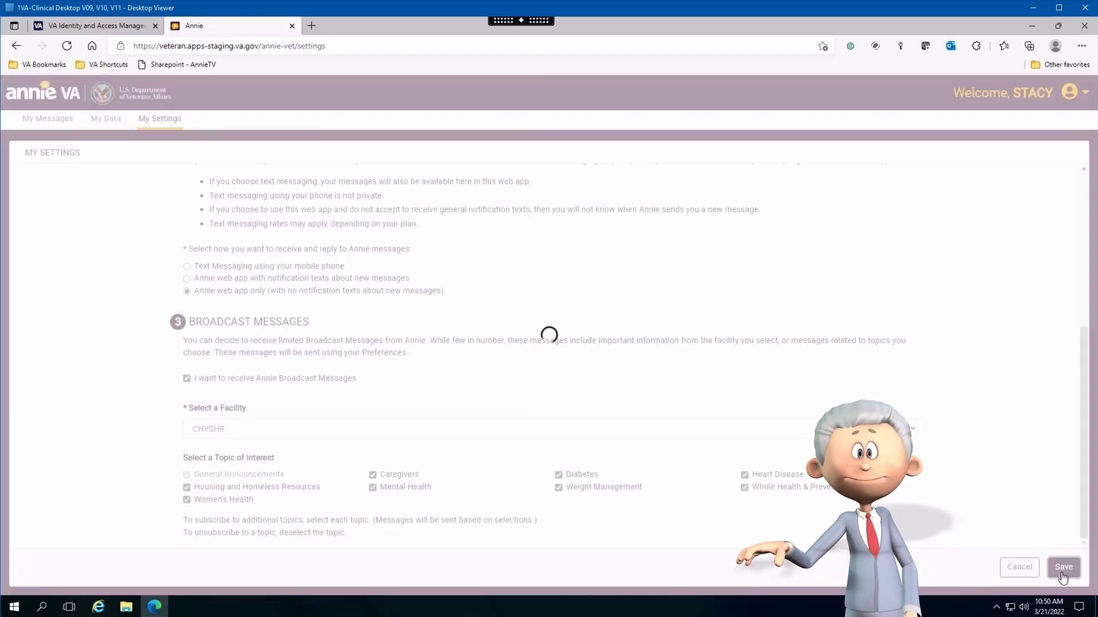
click(1063, 567)
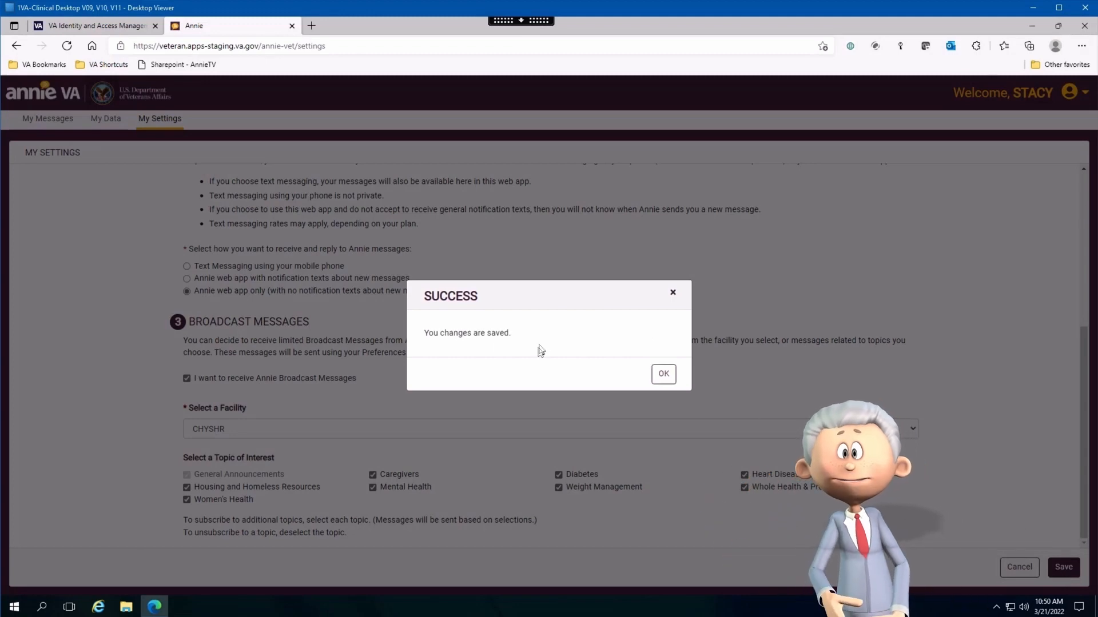
click(661, 373)
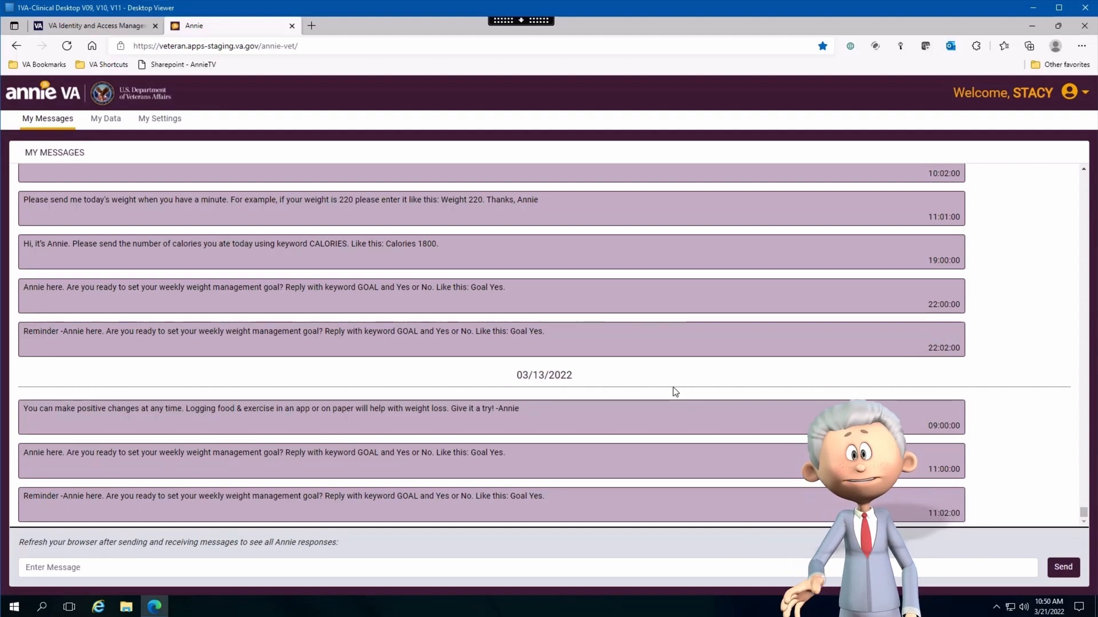
mouse_move(945, 550)
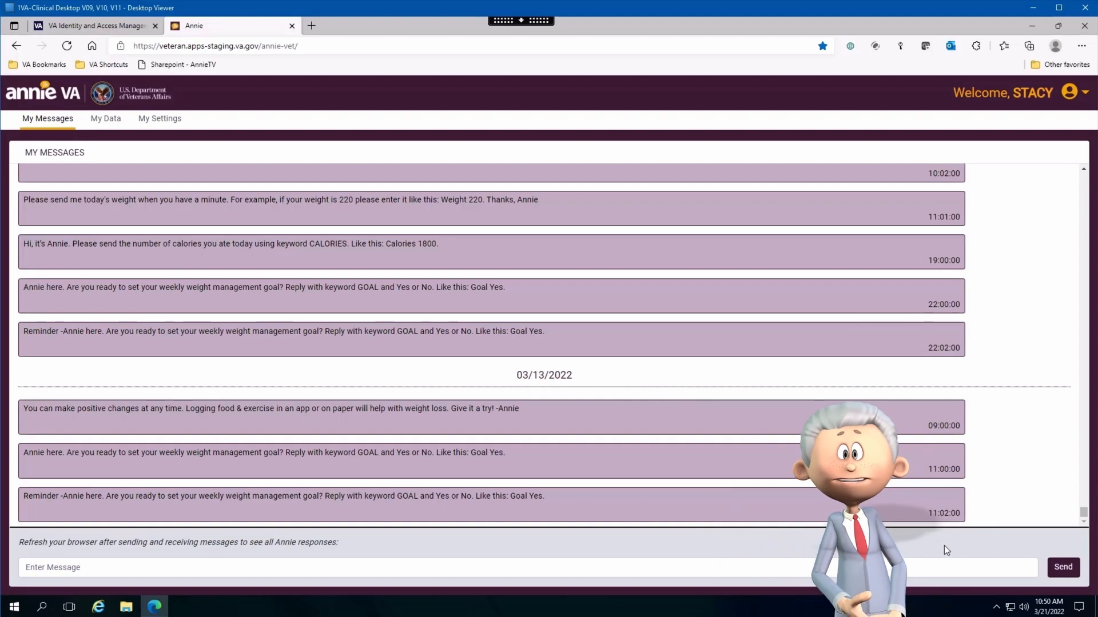